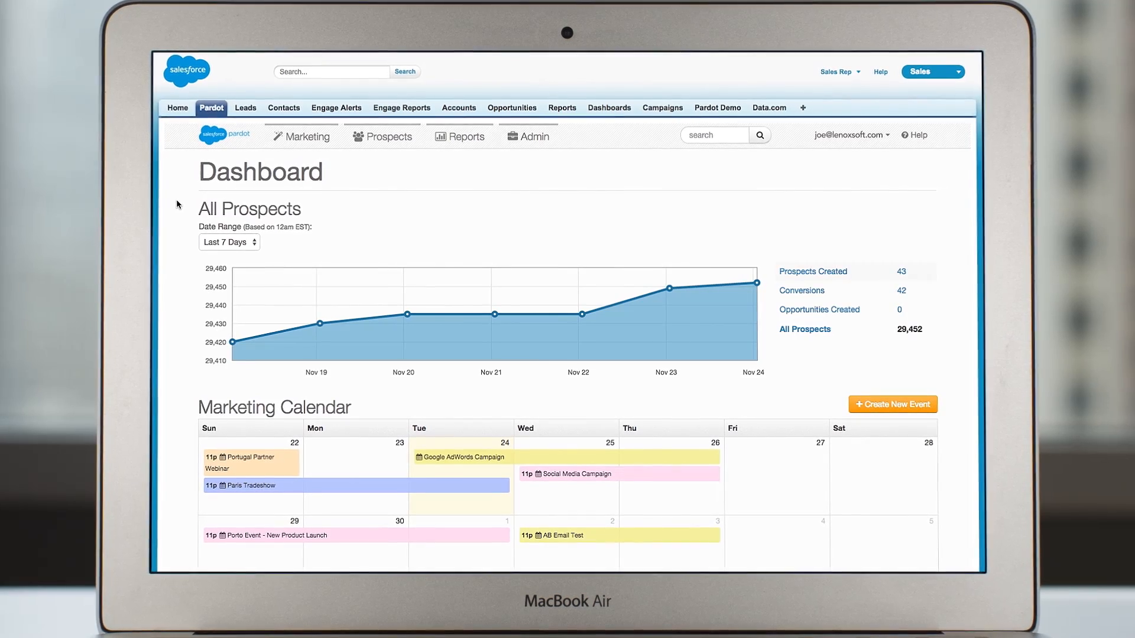
# Choose the Upcoming Event form for embedding and view the available dynamic content list.
pyautogui.scroll(-3)
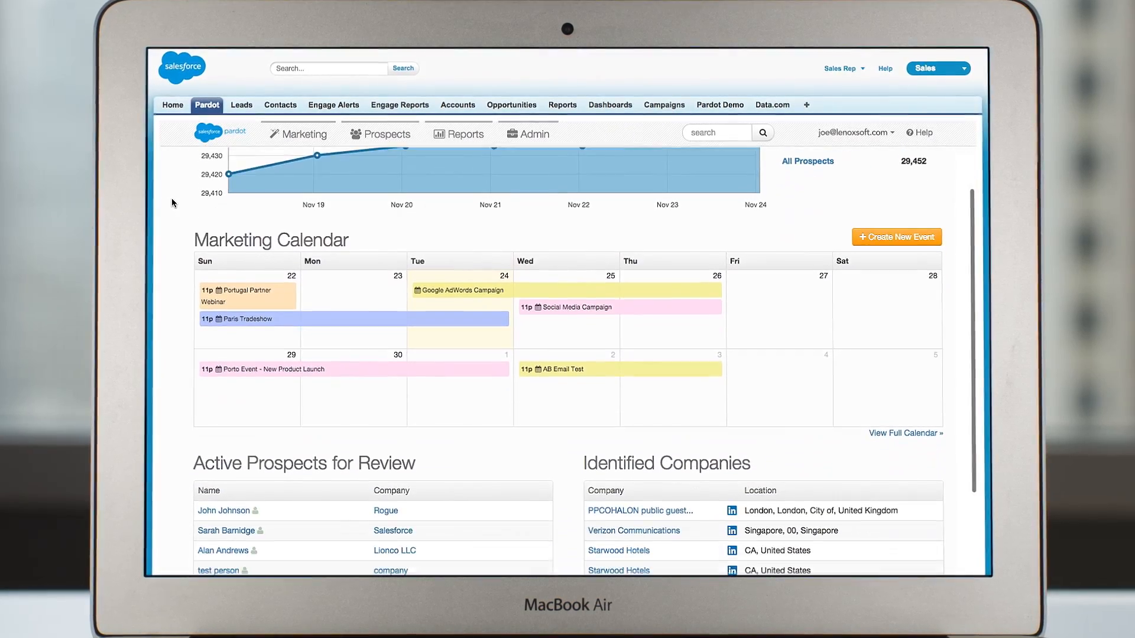
pyautogui.scroll(-3)
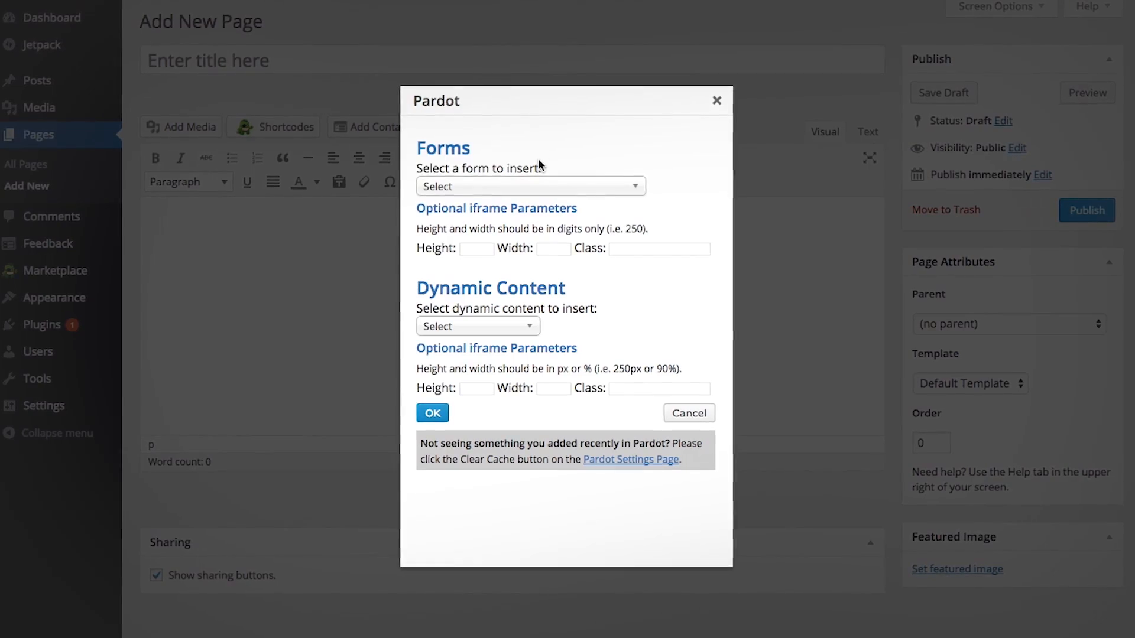
pyautogui.click(530, 186)
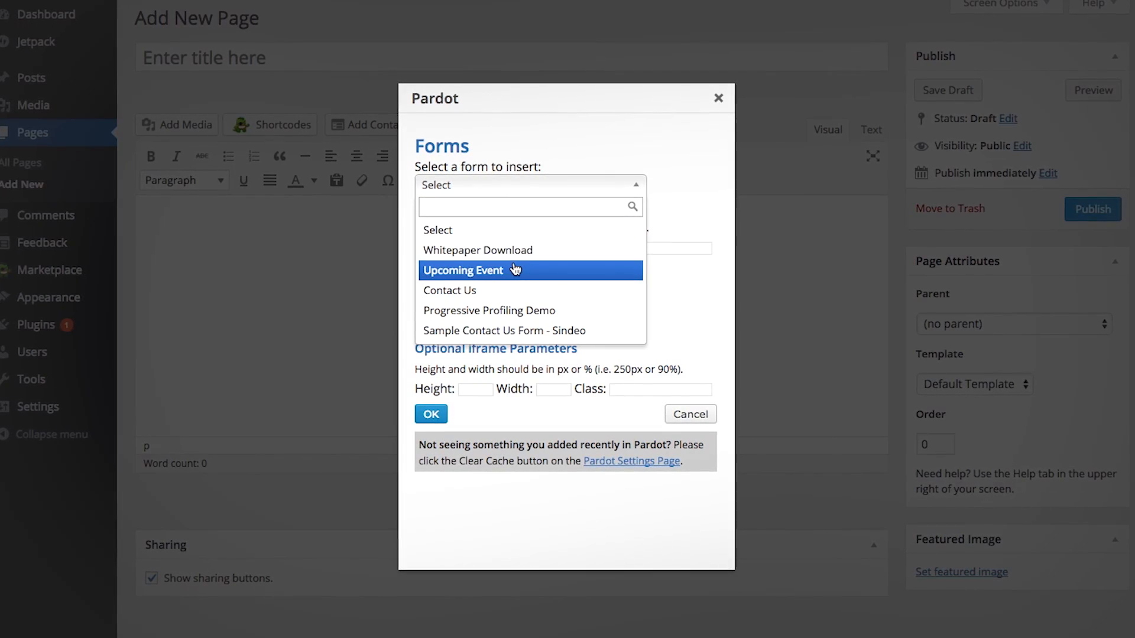
pyautogui.click(462, 270)
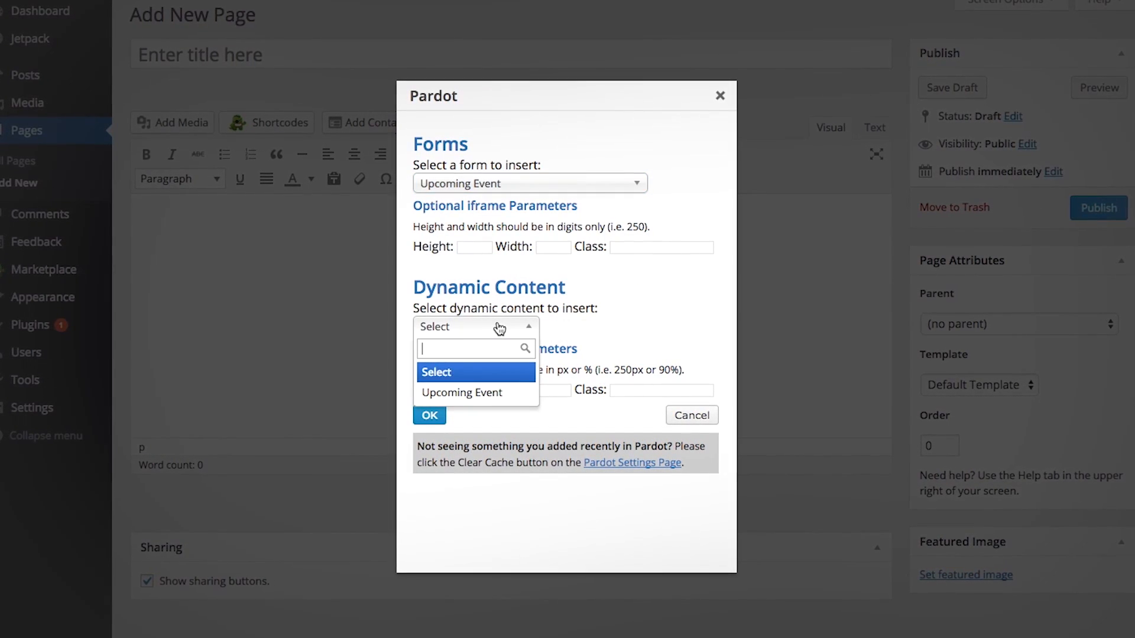
pyautogui.click(461, 392)
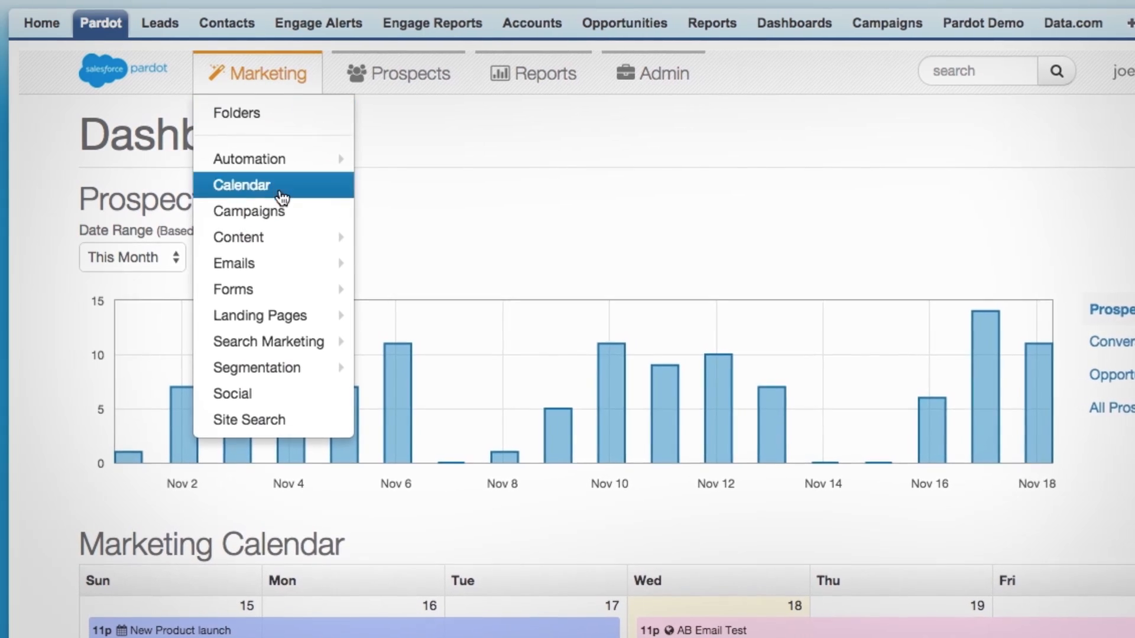
# View the Meeting Invite - Locale dynamic content's default and city-based variations.
pyautogui.click(237, 236)
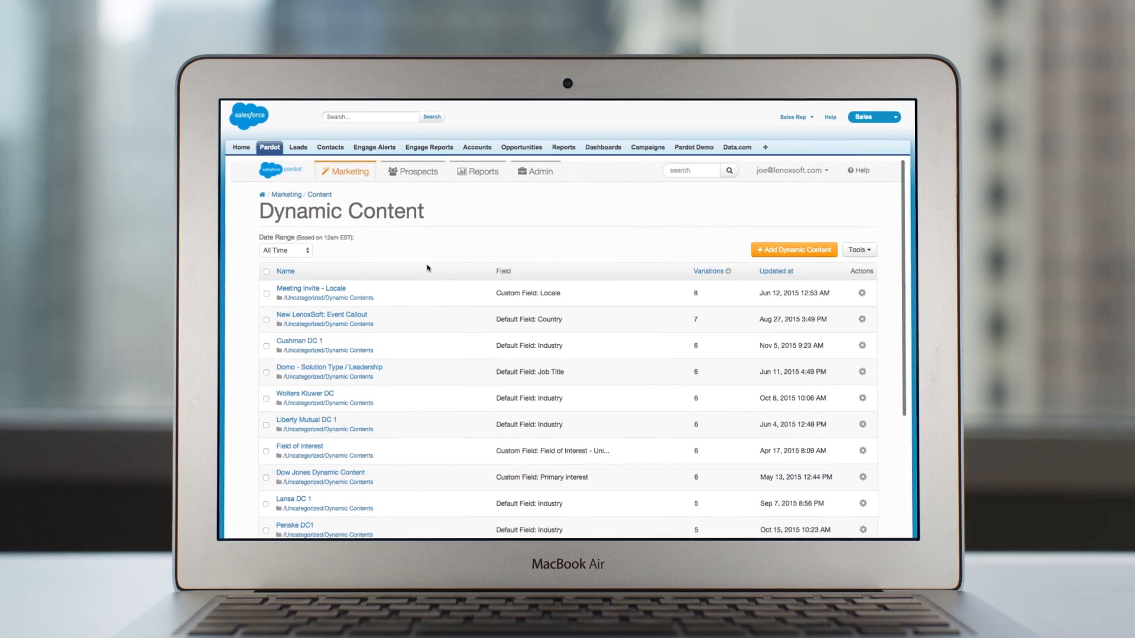
pyautogui.click(310, 288)
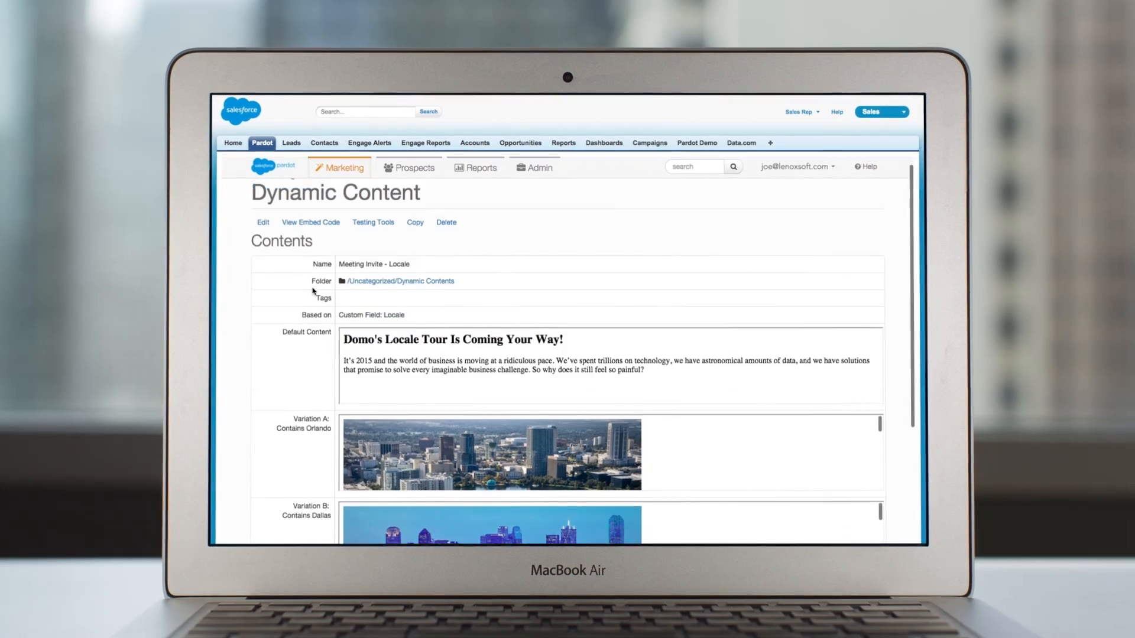
pyautogui.scroll(-3)
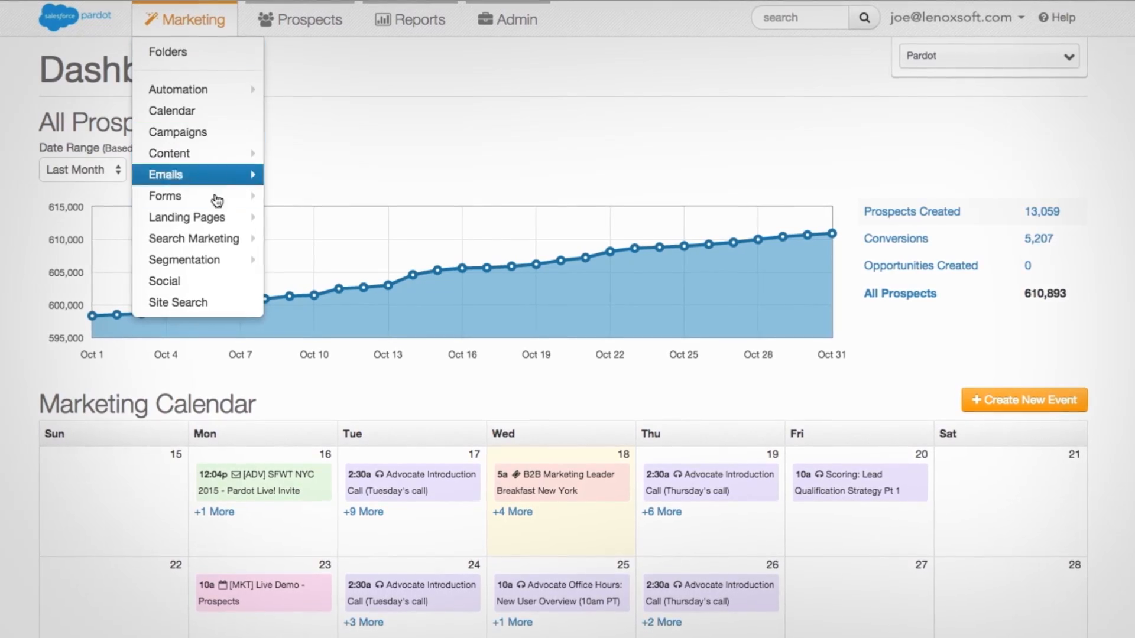
# Show the Social Messages page and the connected accounts a message can be sent from.
pyautogui.click(164, 281)
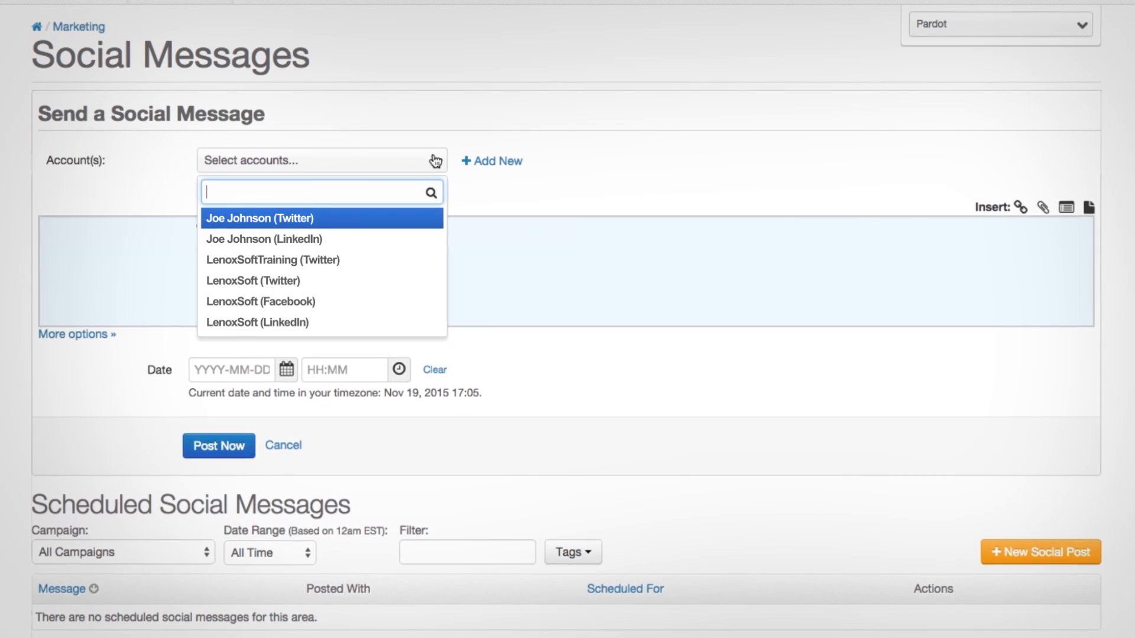
pyautogui.click(256, 322)
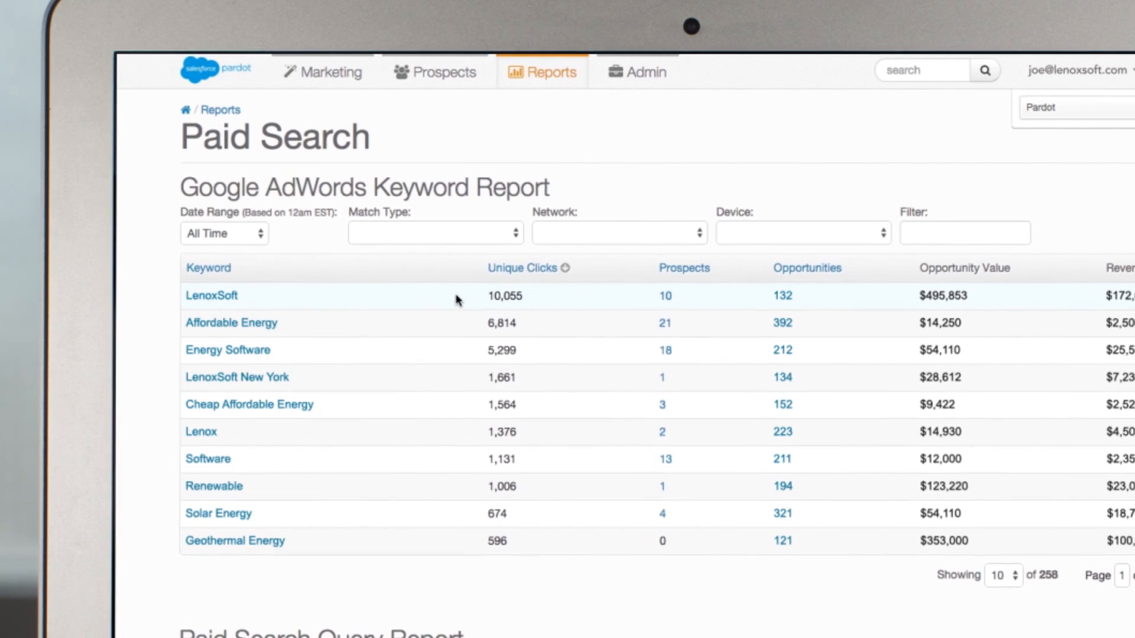
# View the Natural Search report's LenoxSoft keyword breakdown by search-engine vendor.
pyautogui.click(227, 350)
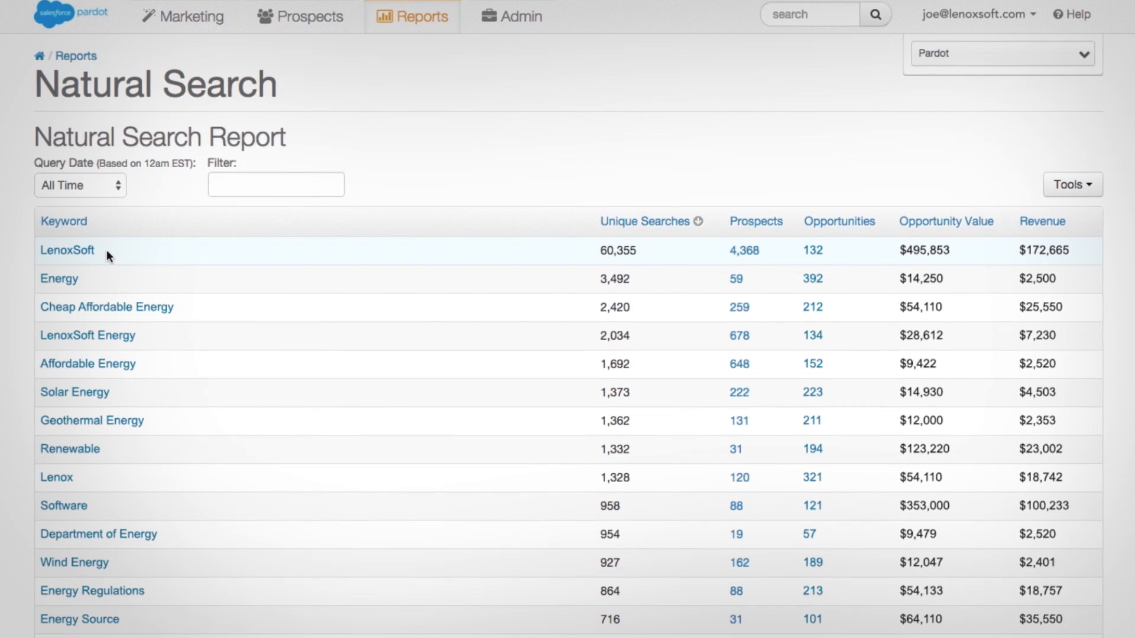
pyautogui.click(66, 250)
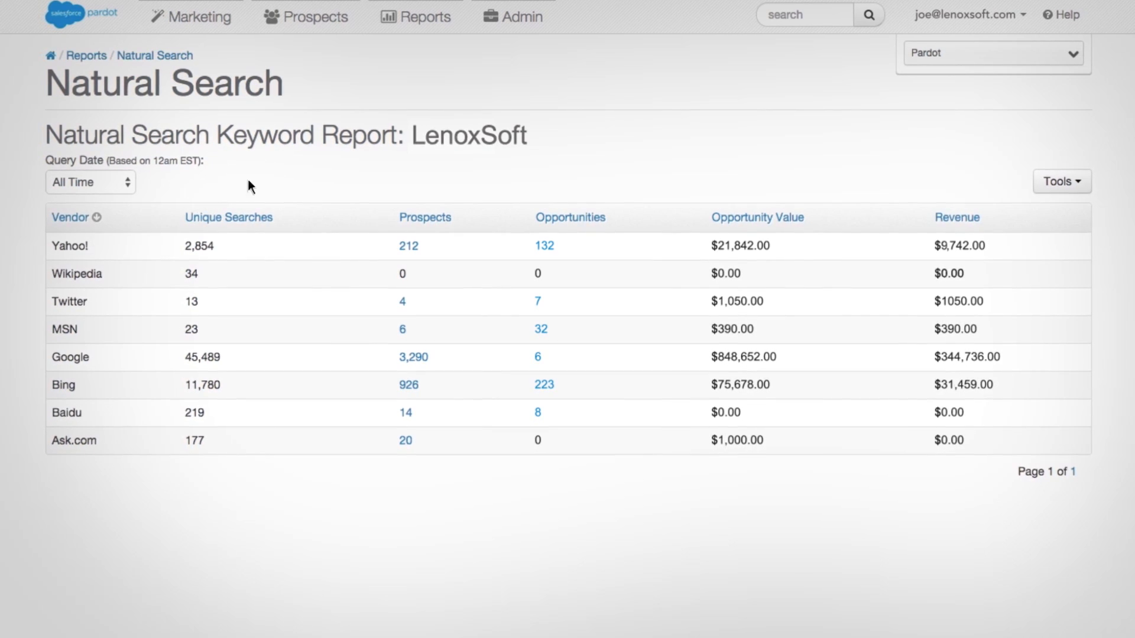
pyautogui.click(416, 15)
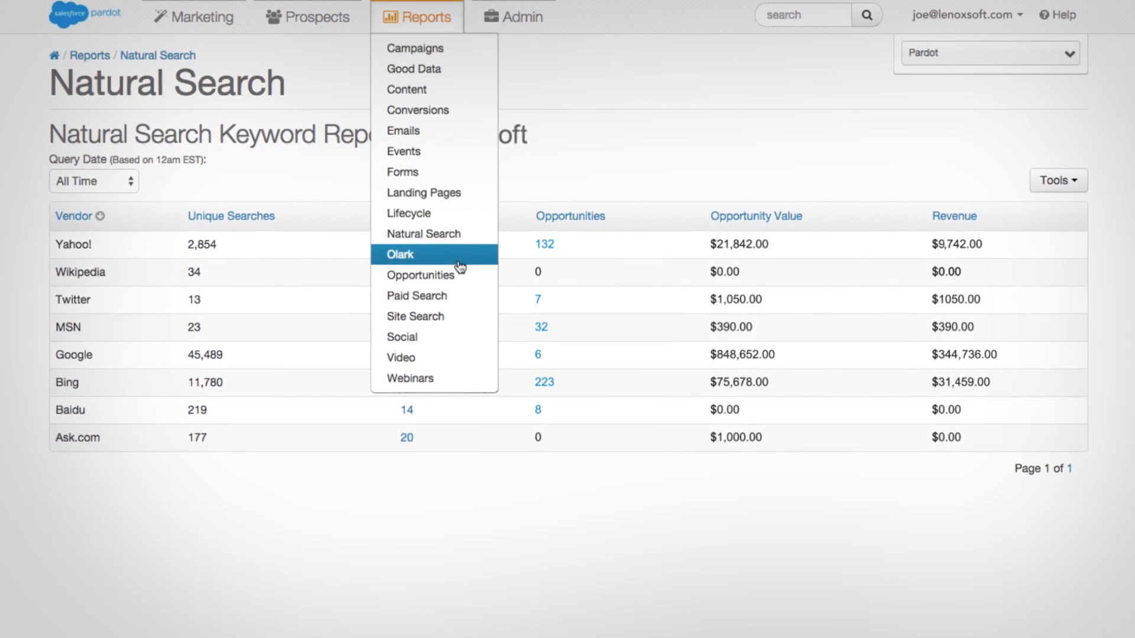